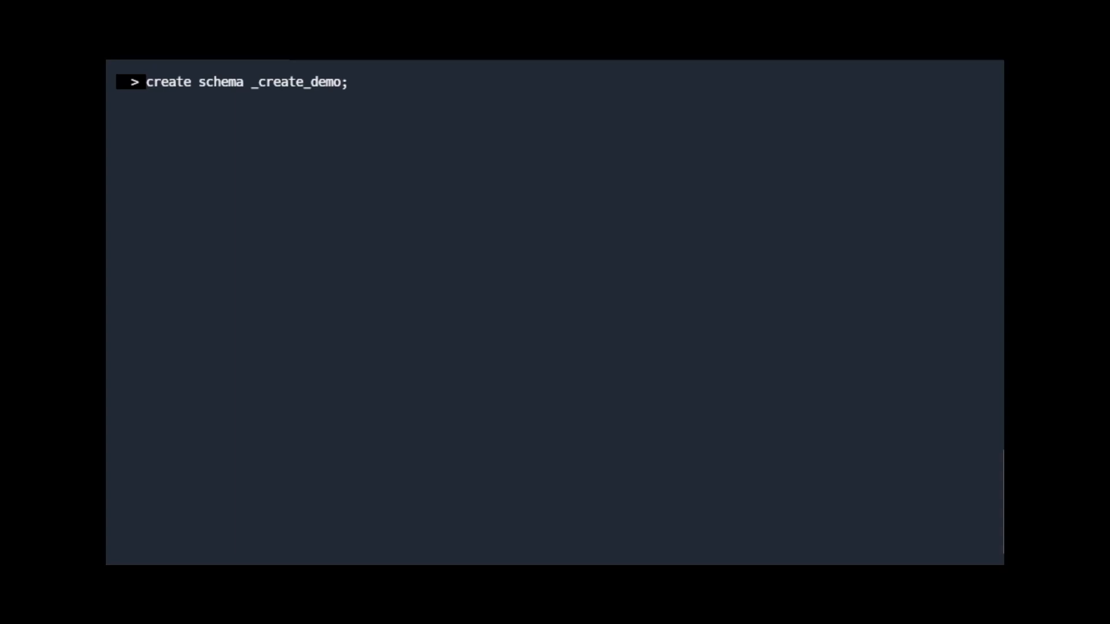
# Step: Run 'create schema _create_demo;' to add the _create_demo schema
pyautogui.press('Return')
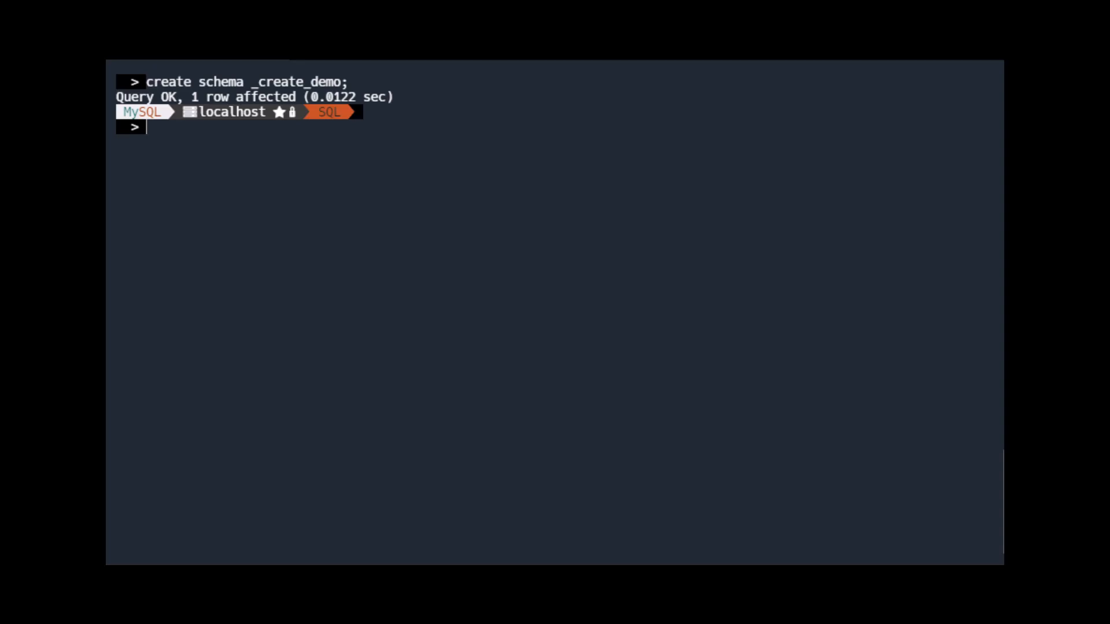
# Step: Run 'show schemas;' to find _create_demo among 16 schemas, then enter 'use _create_demo;'
pyautogui.write('show')
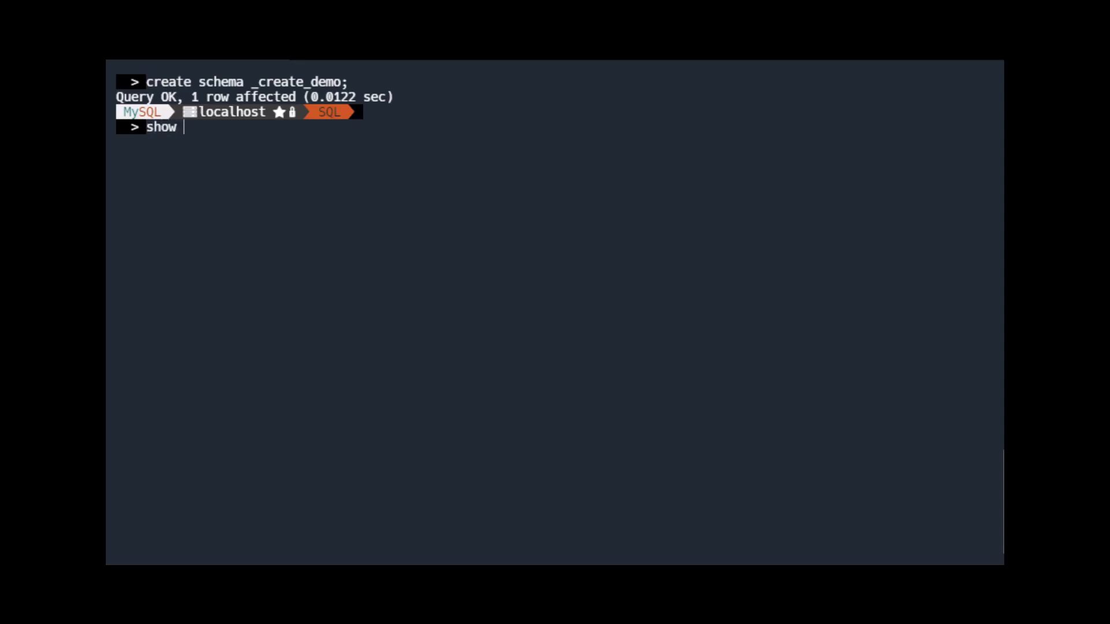
pyautogui.write('schemas')
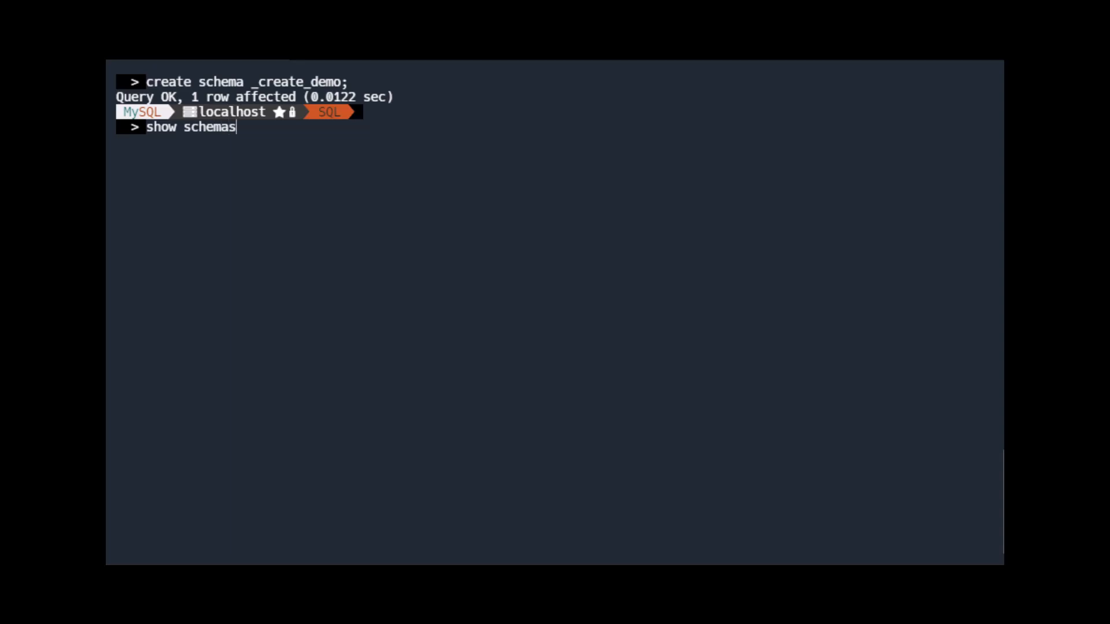
pyautogui.write(';')
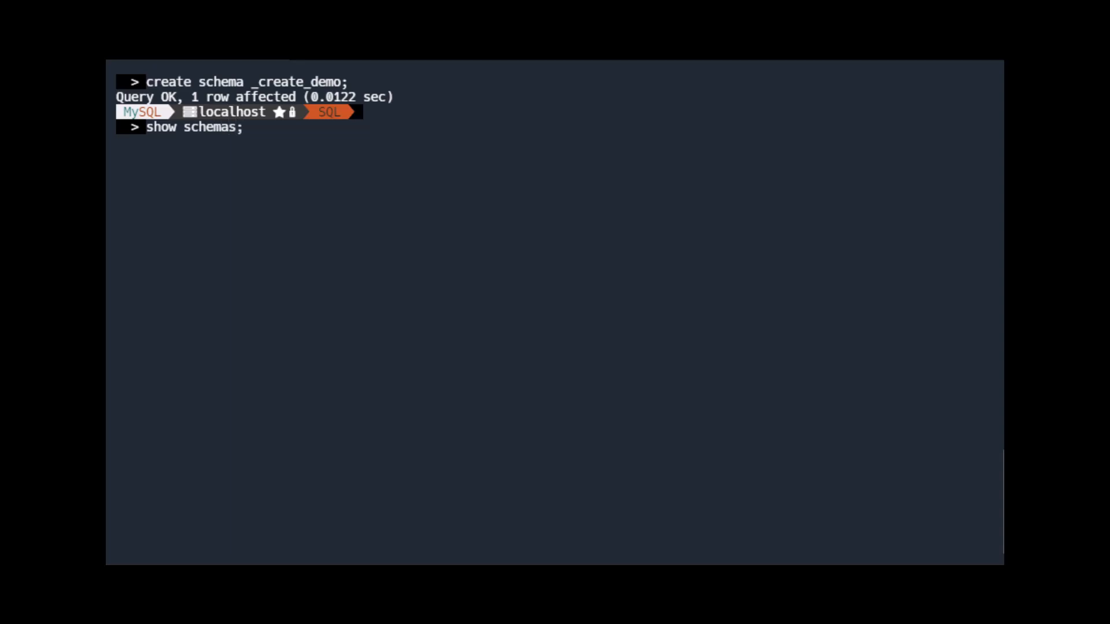
pyautogui.press('Return')
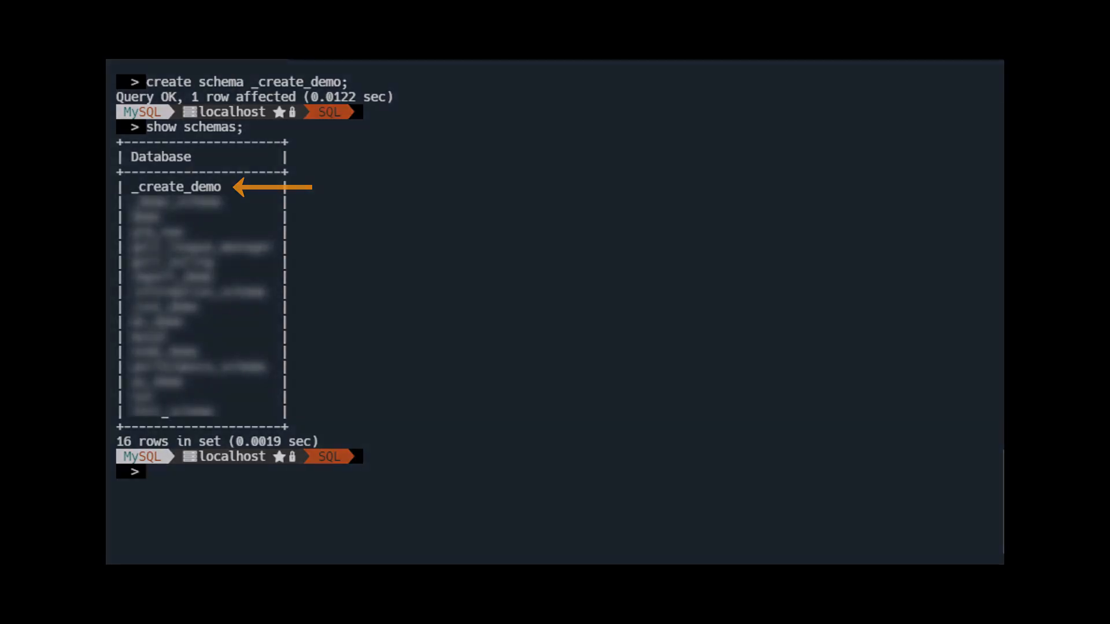
pyautogui.write('use _create_demo;')
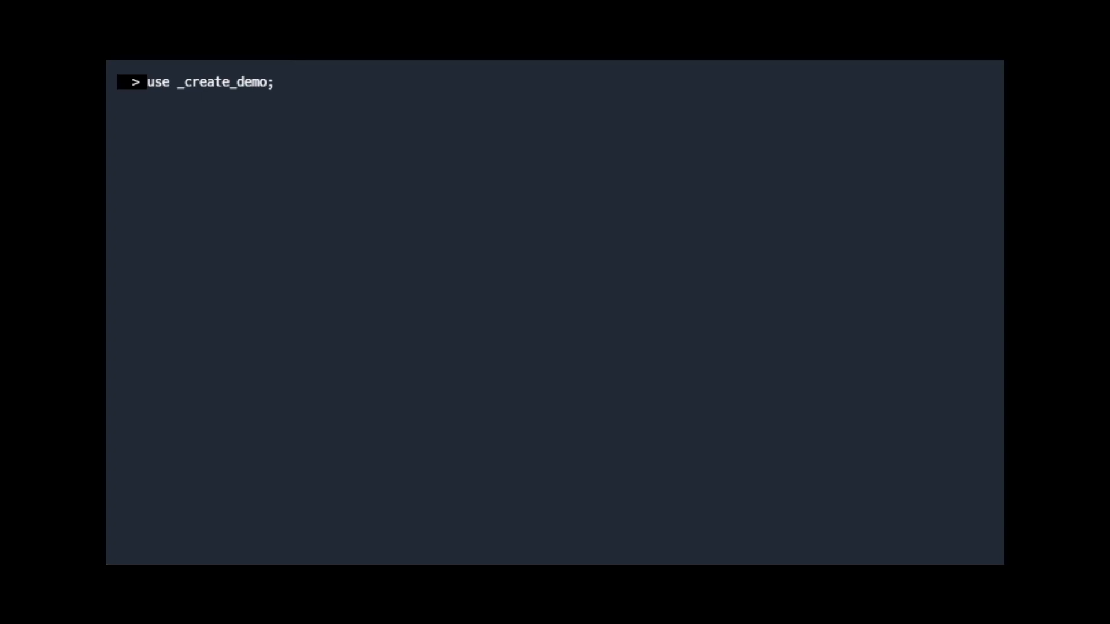
# Step: Execute 'use _create_demo;' so _create_demo becomes the session's default schema
pyautogui.press('Return')
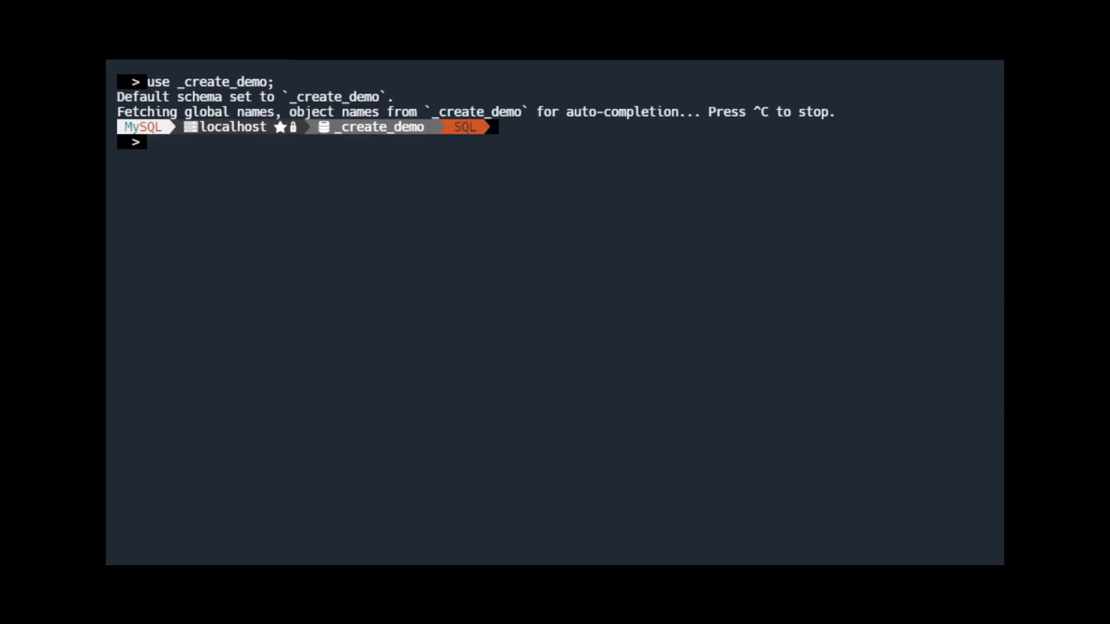
# Step: Confirm _create_demo is empty, then create my_table with id, first_name and last_name columns
pyautogui.write('show tables;')
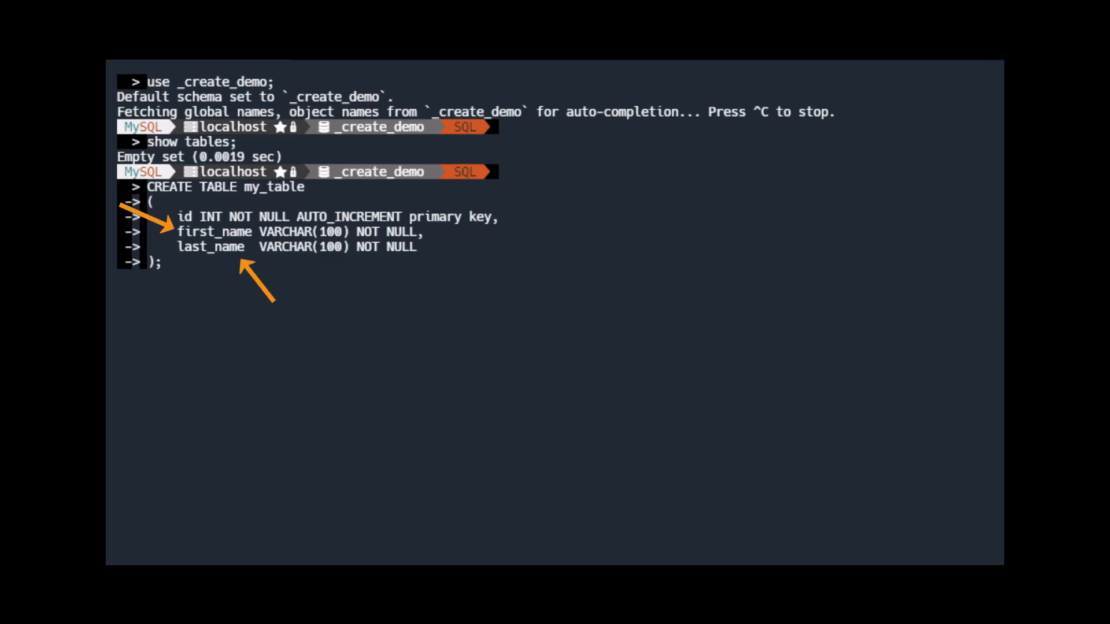
pyautogui.press('Return')
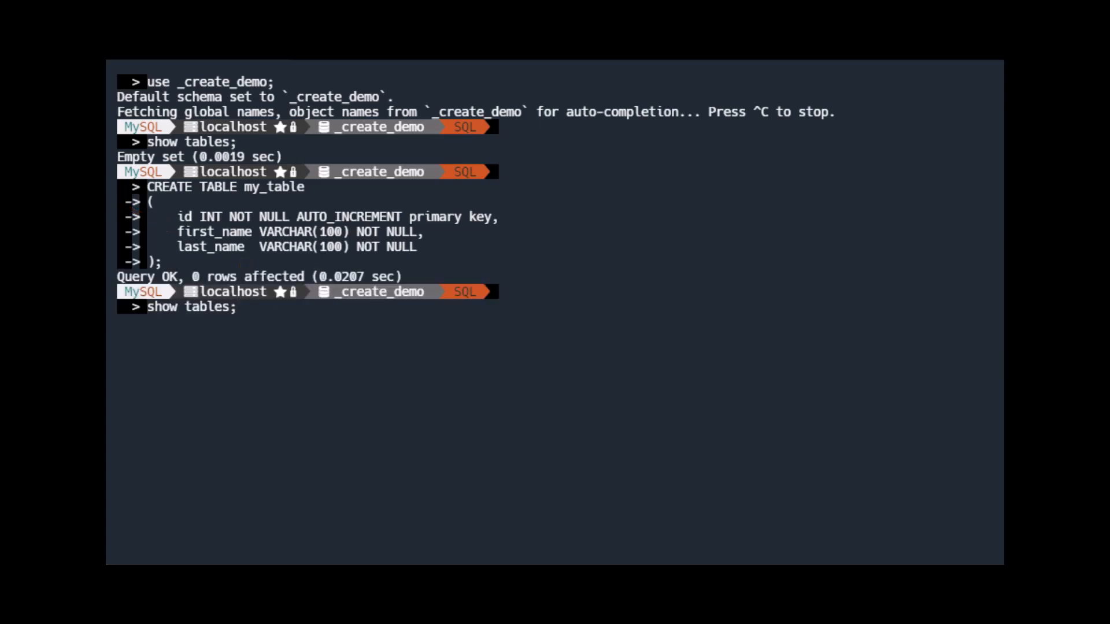
# Step: Run 'show tables;' showing only my_table, then enter 'drop table my_table;'
pyautogui.press('Return')
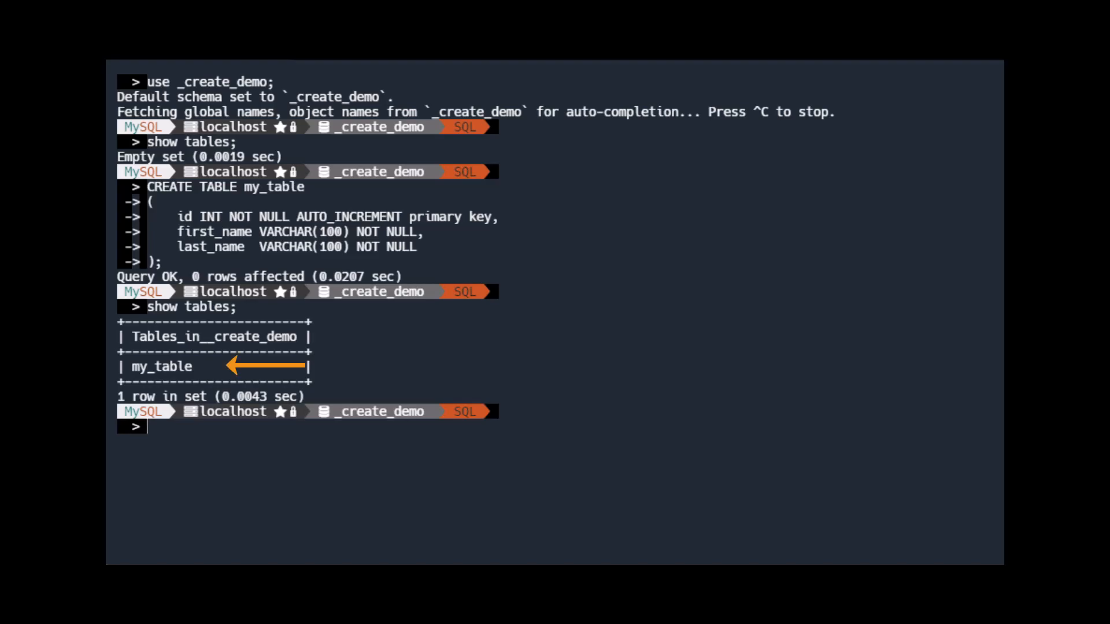
pyautogui.write('drop table my_table;')
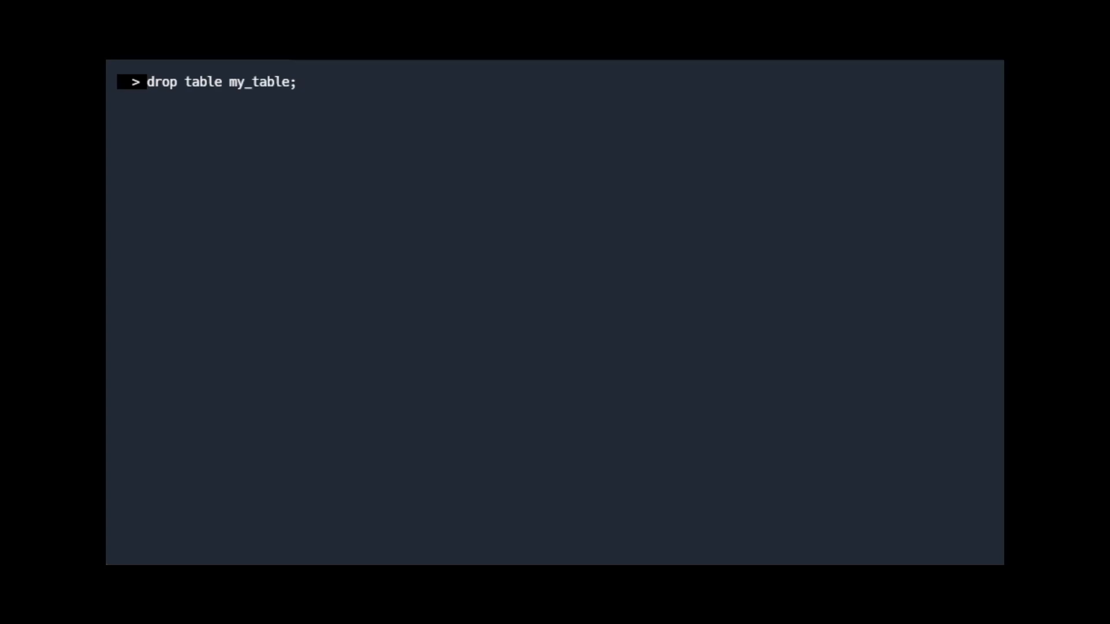
# Step: Drop my_table, then drop the _create_demo schema, both reporting query OK
pyautogui.press('Return')
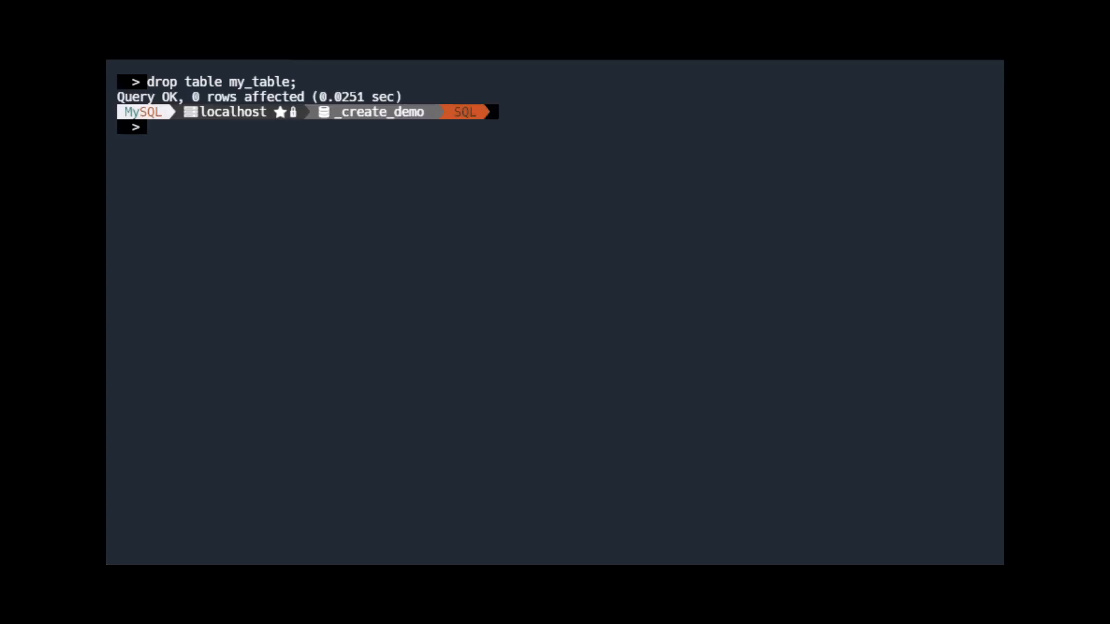
pyautogui.write('drop schema _create_demo;')
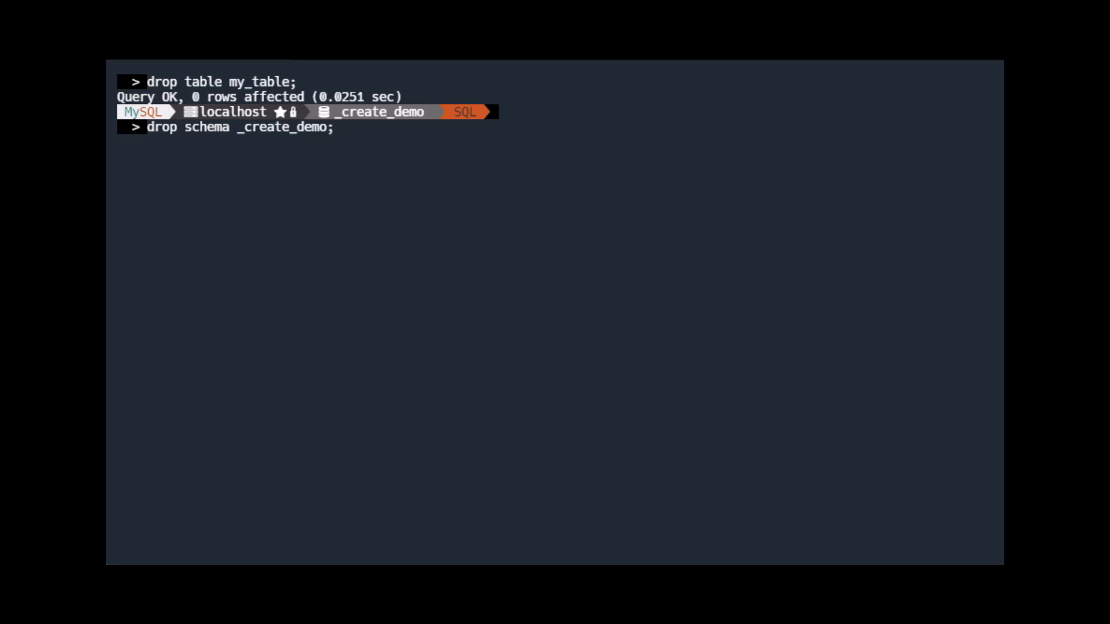
pyautogui.press('Return')
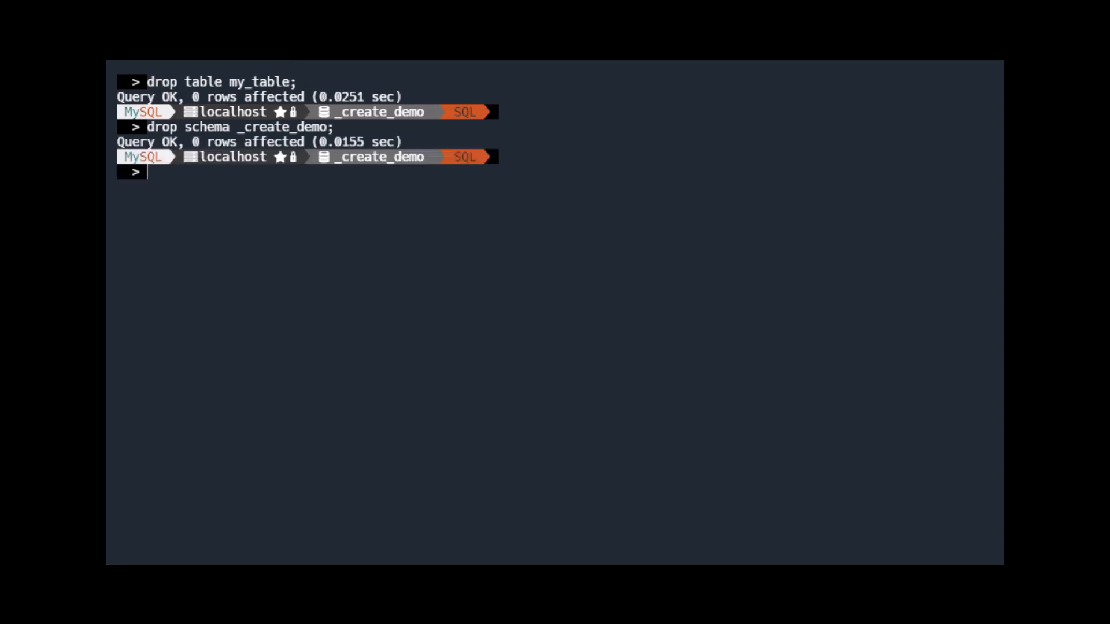